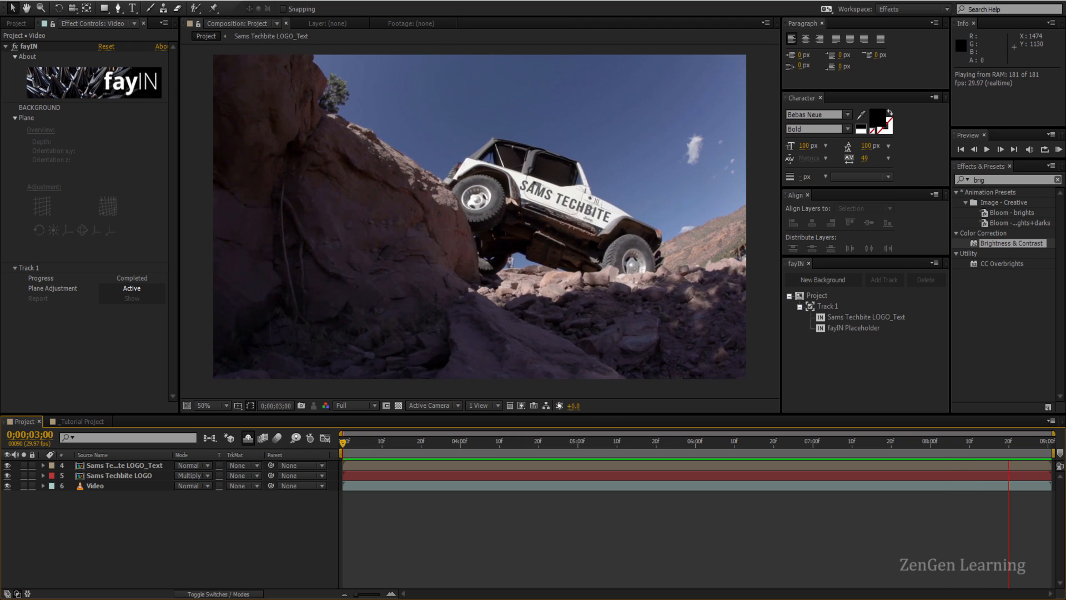
Preview the finished composite, then apply fayIN to the jeep clip and add a track.
click(535, 440)
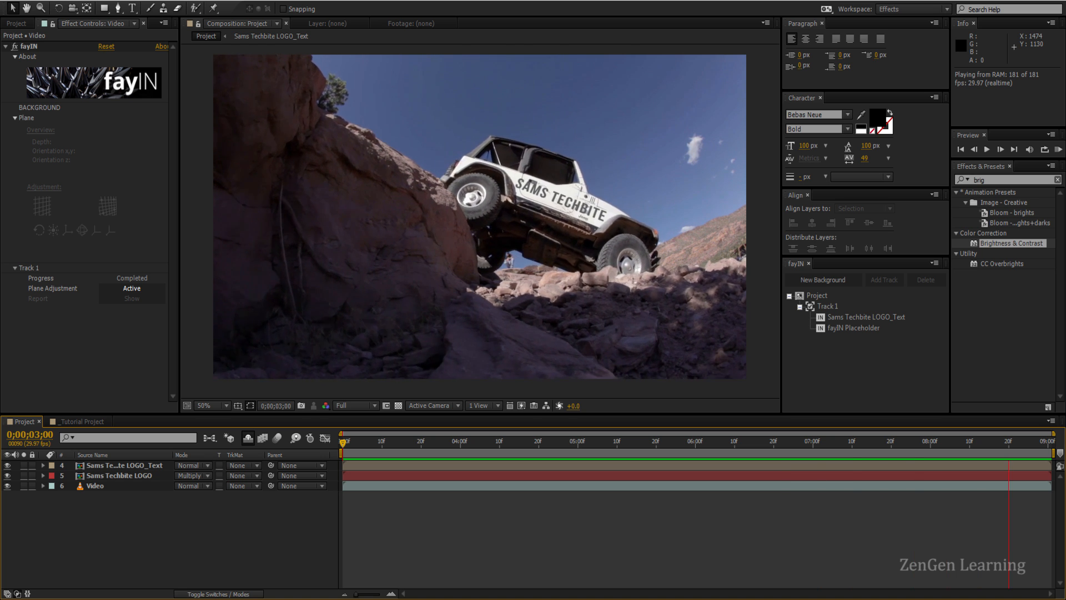
click(532, 440)
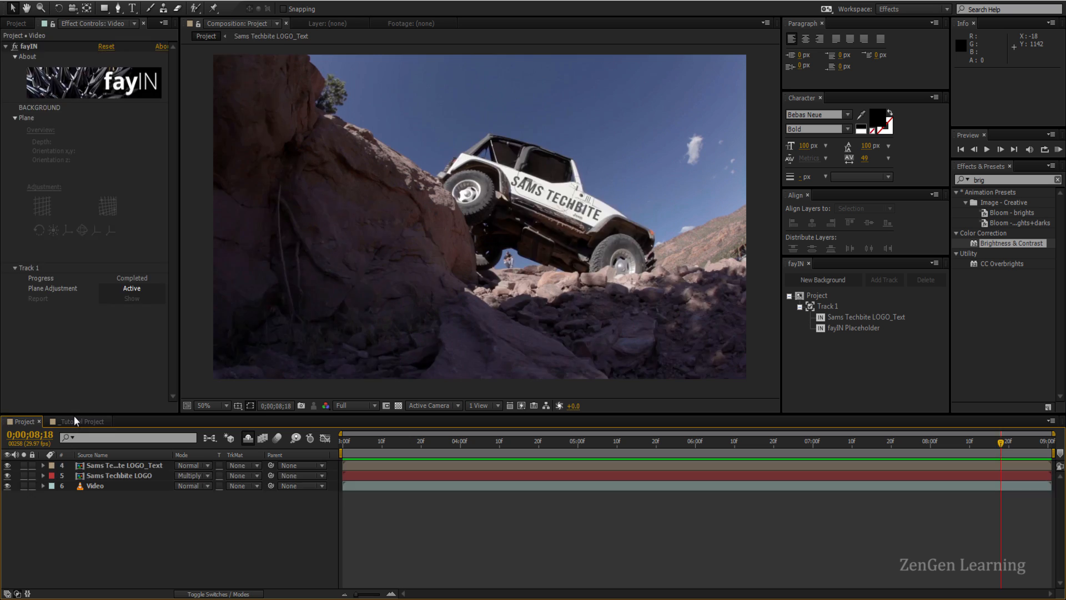
click(65, 421)
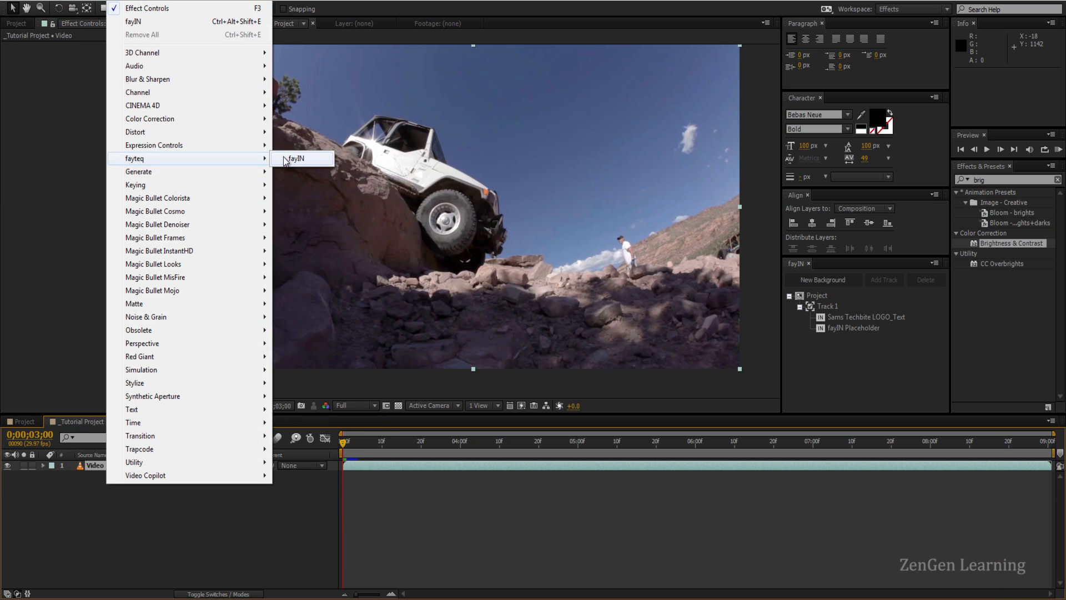
click(296, 158)
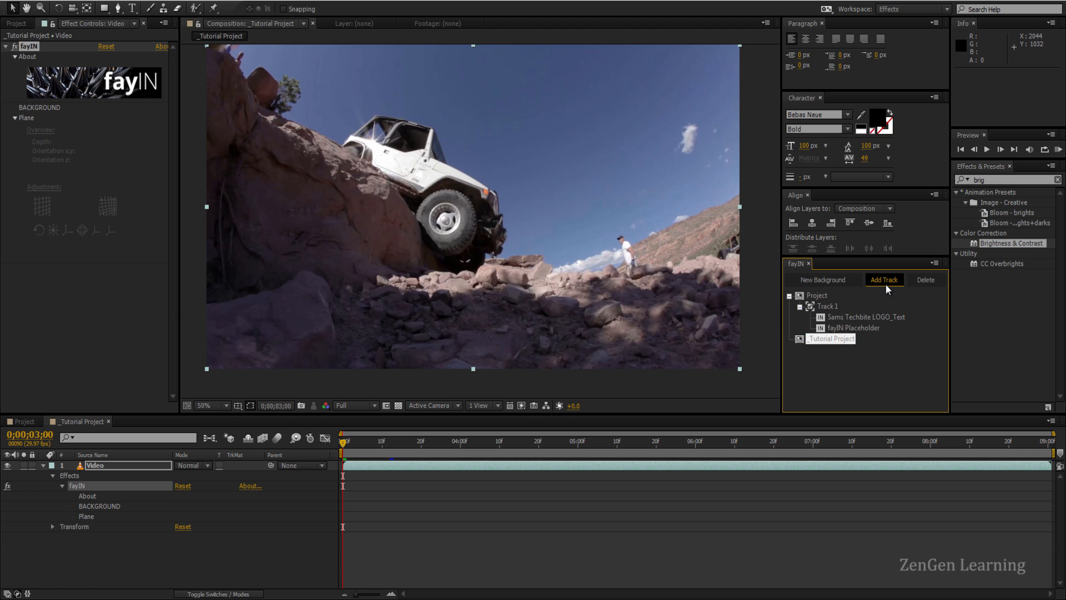
click(884, 280)
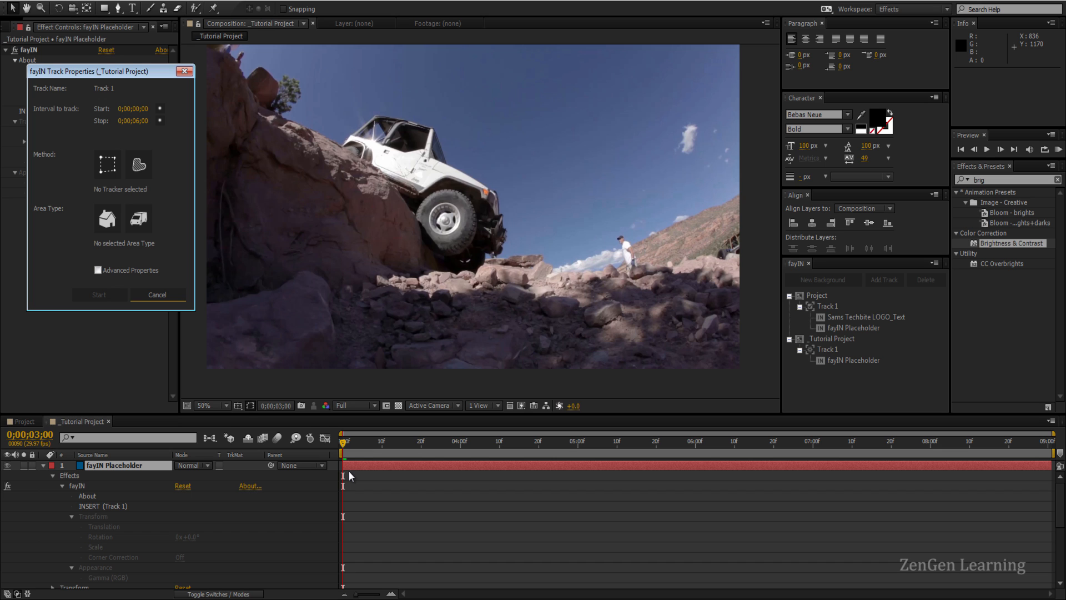
mouse_move(382, 160)
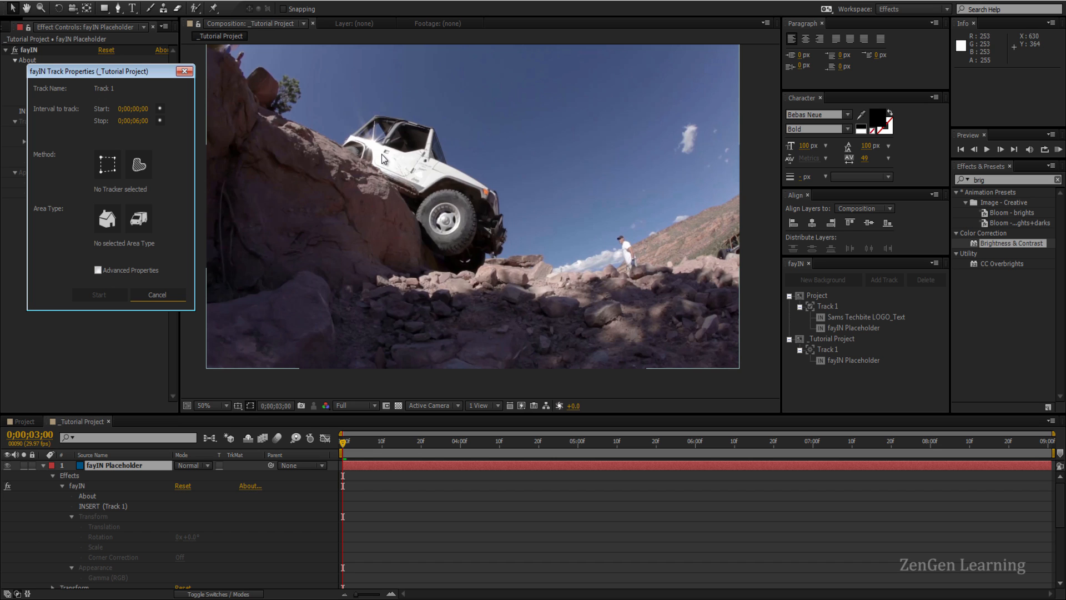
mouse_move(394, 172)
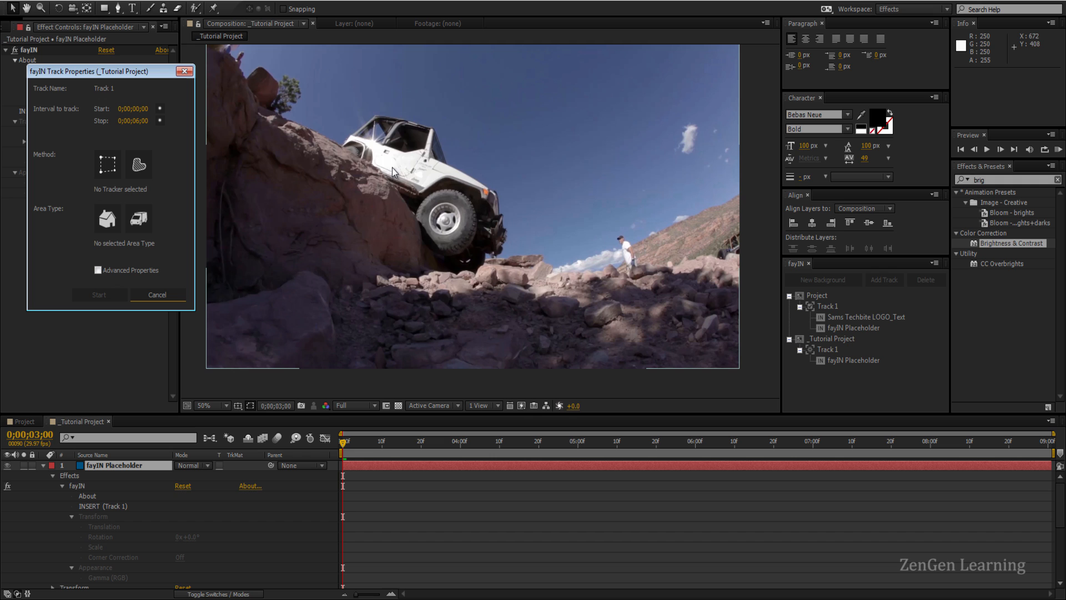
mouse_move(343, 179)
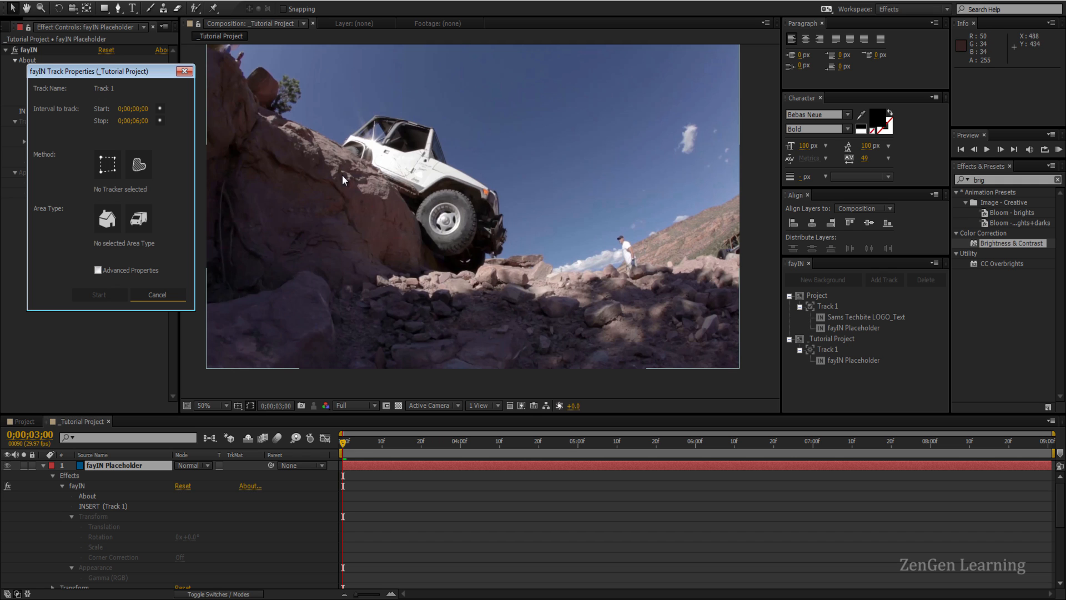
Track the jeep with the Rectangle Region Tracker until Track 1 completes.
click(107, 164)
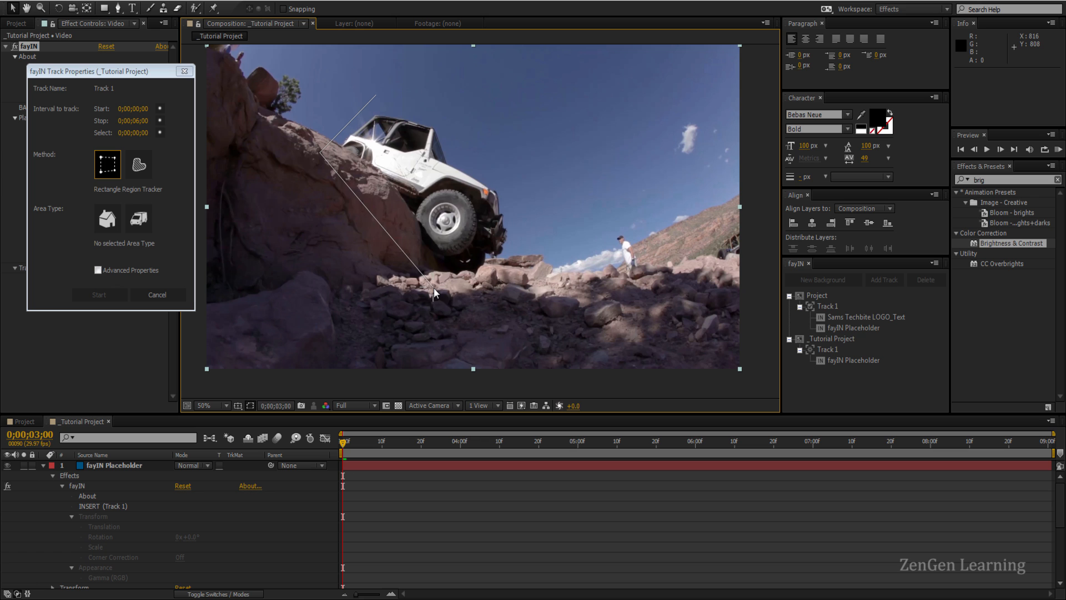
mouse_move(437, 285)
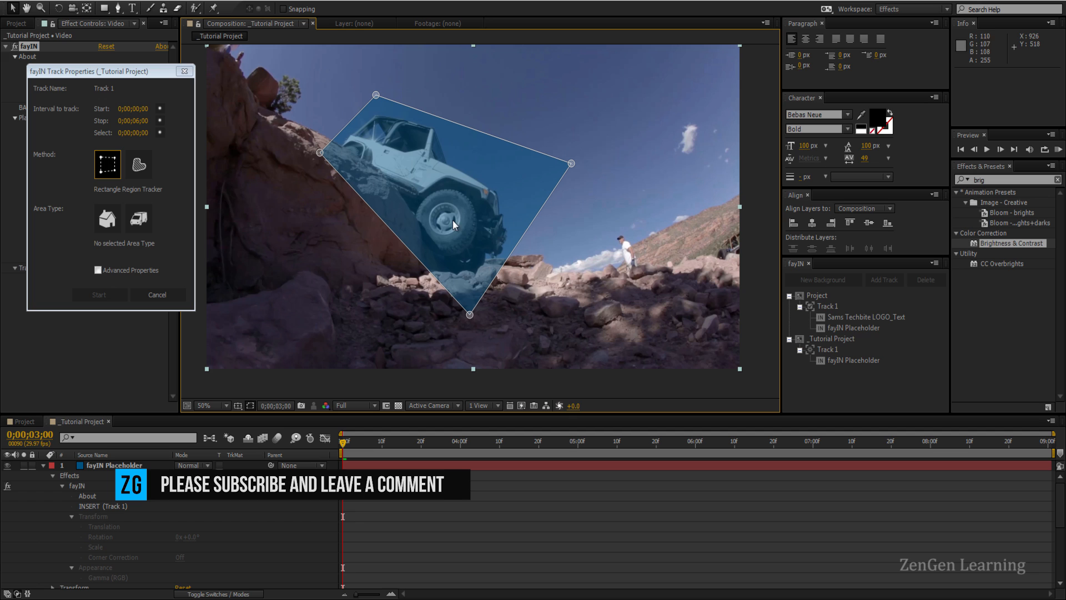
mouse_move(495, 218)
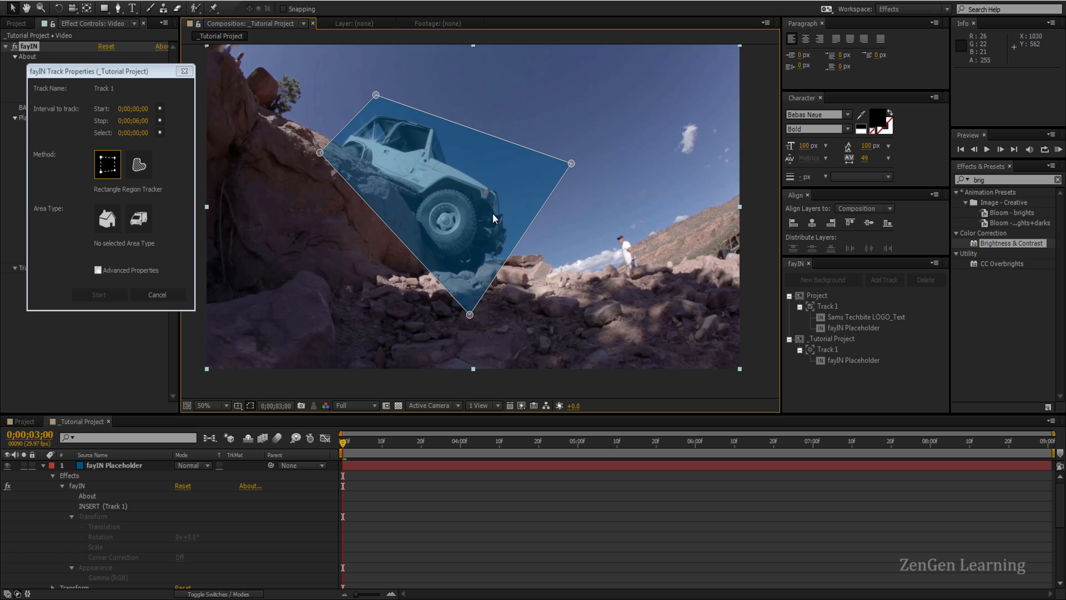
mouse_move(529, 212)
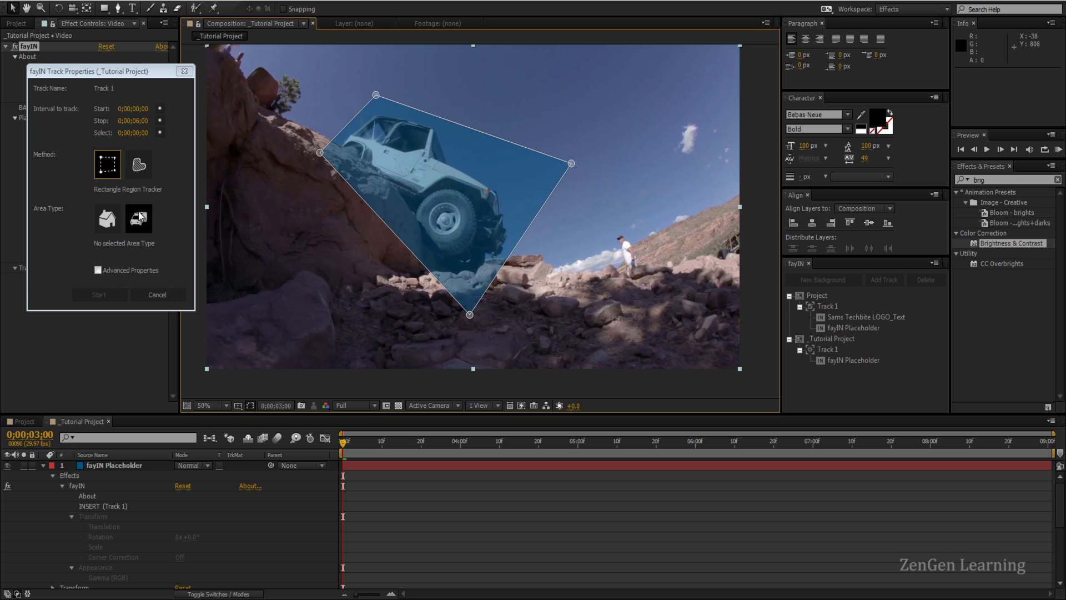
click(99, 294)
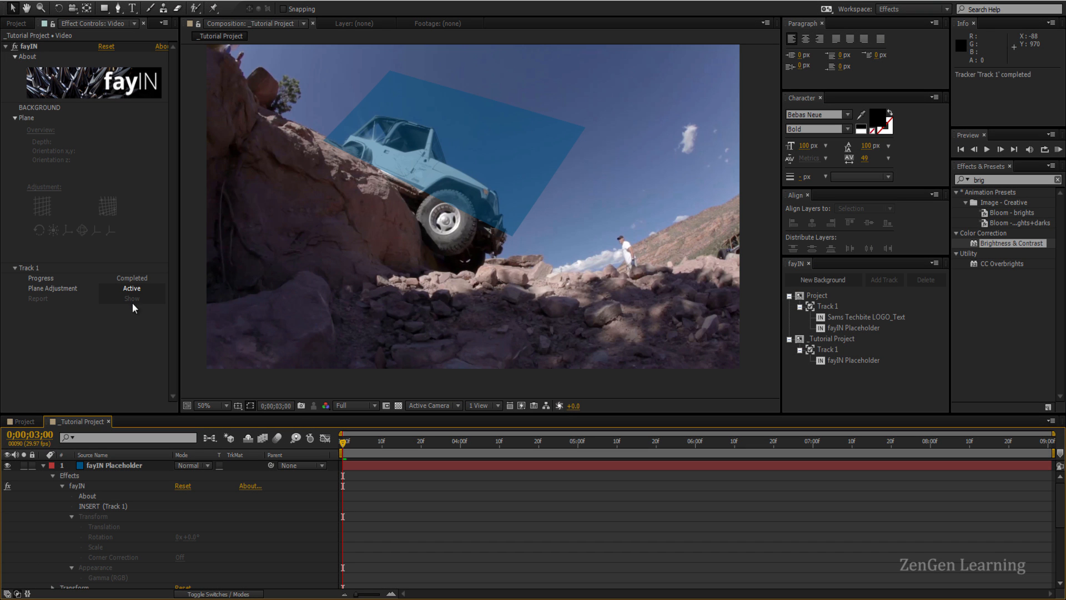
Toggle the Plane Adjustment grid and scrub to later frames to check the track.
click(132, 299)
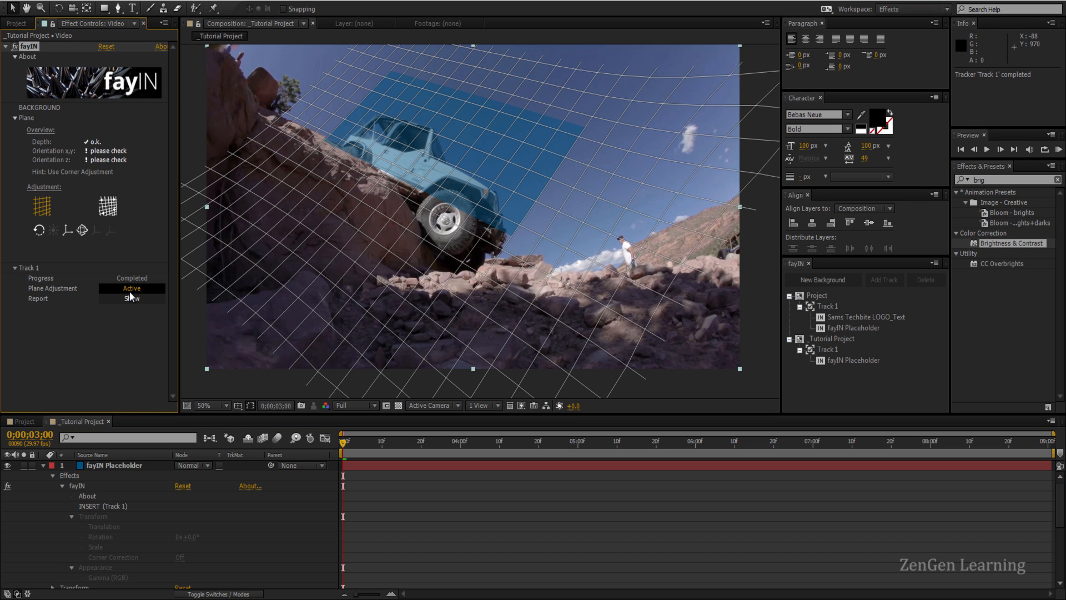
click(132, 297)
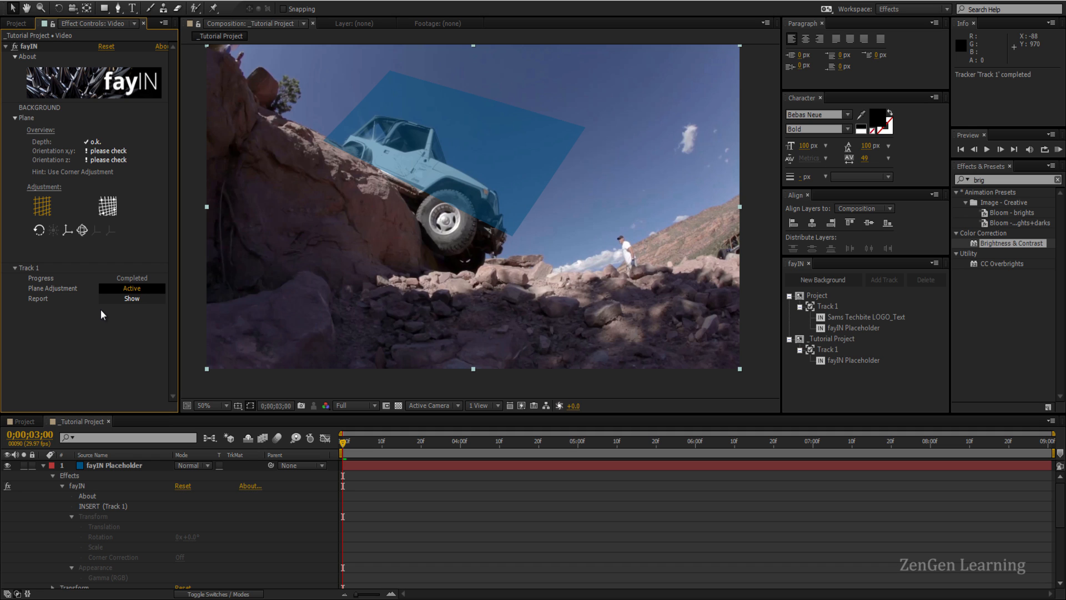
mouse_move(134, 298)
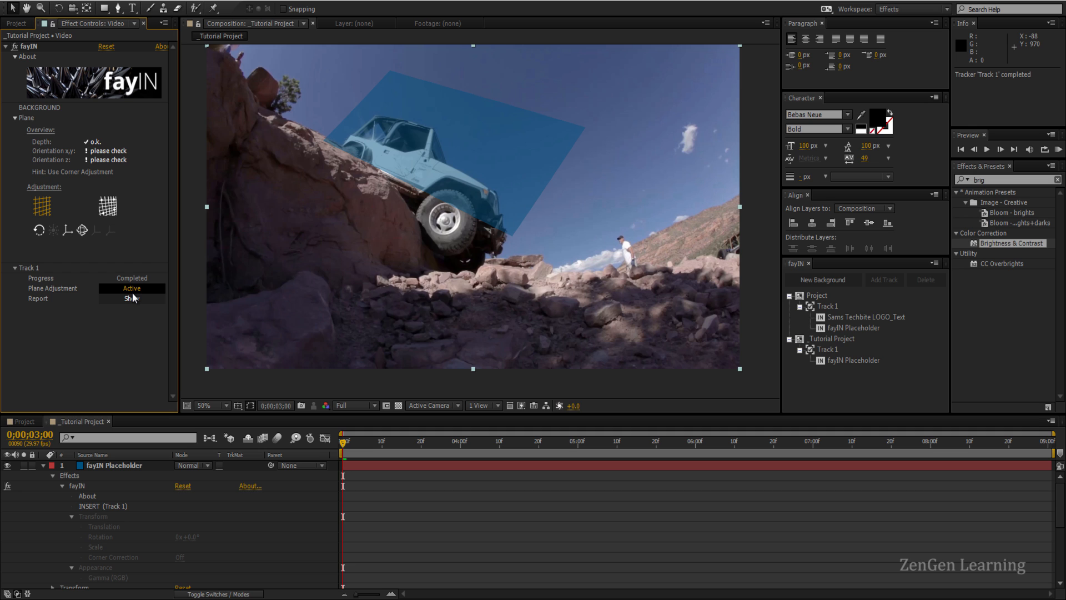
mouse_move(130, 300)
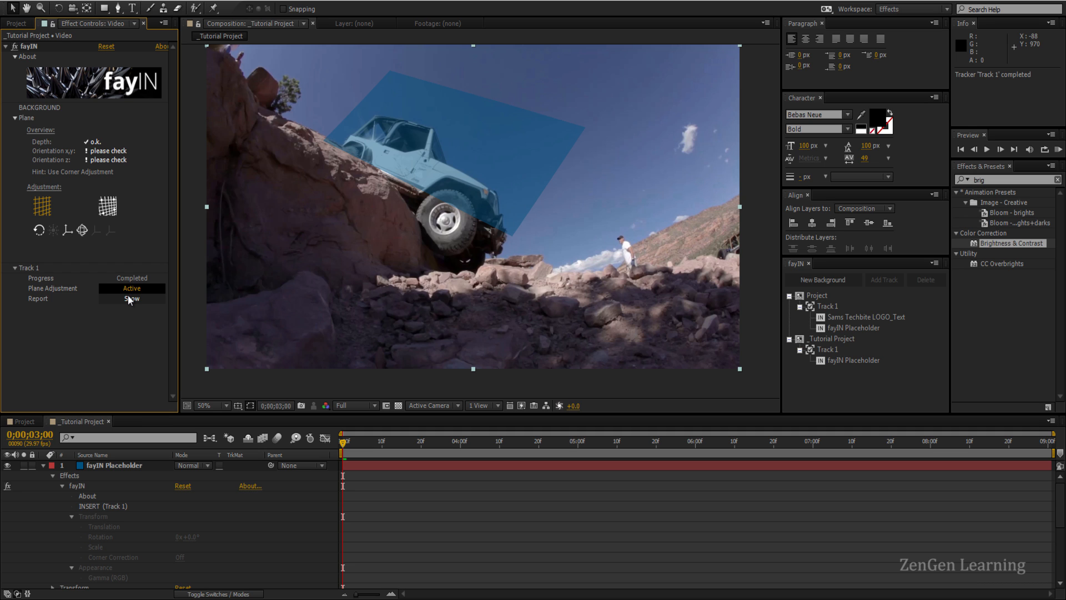
mouse_move(134, 298)
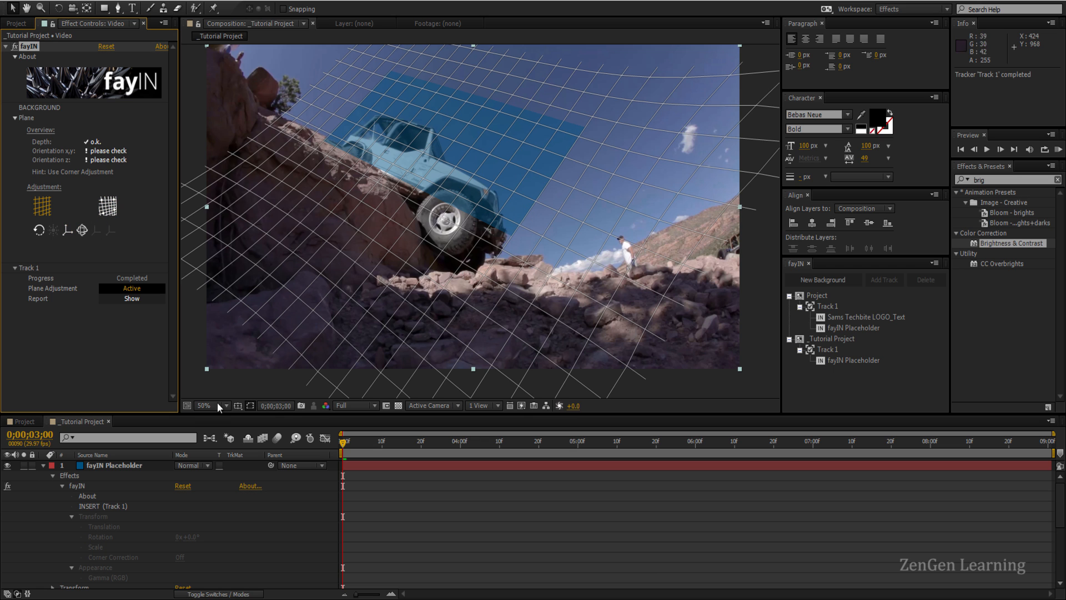
mouse_move(705, 206)
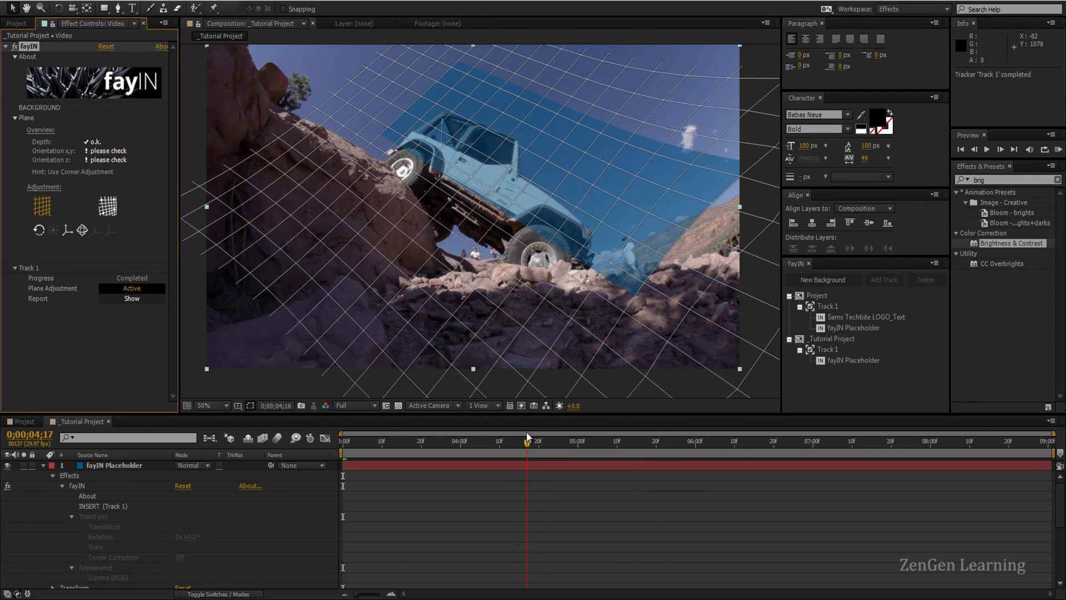
click(567, 440)
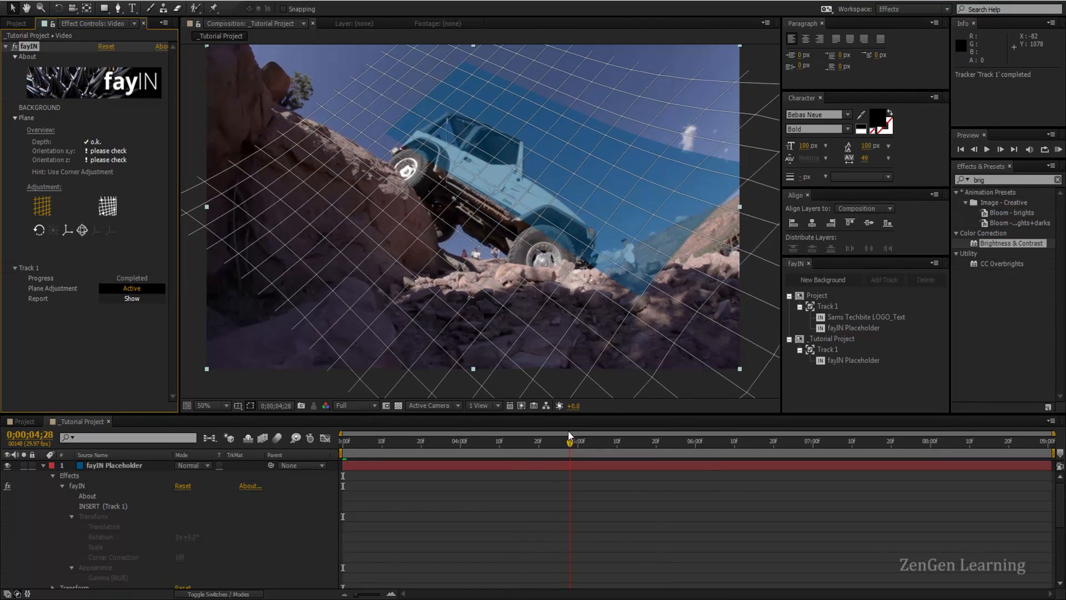
click(852, 440)
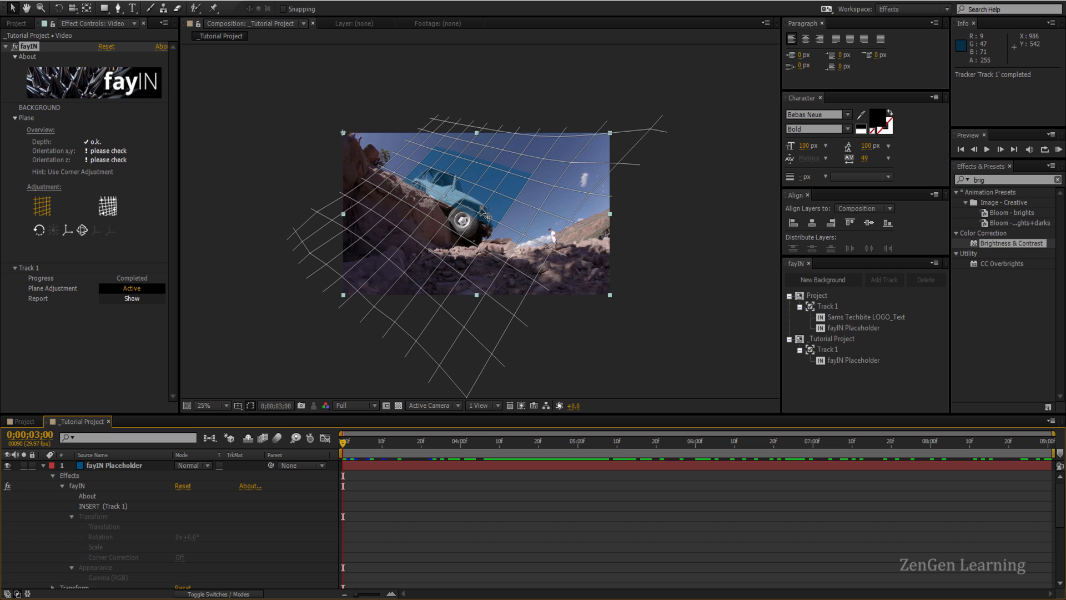
click(205, 405)
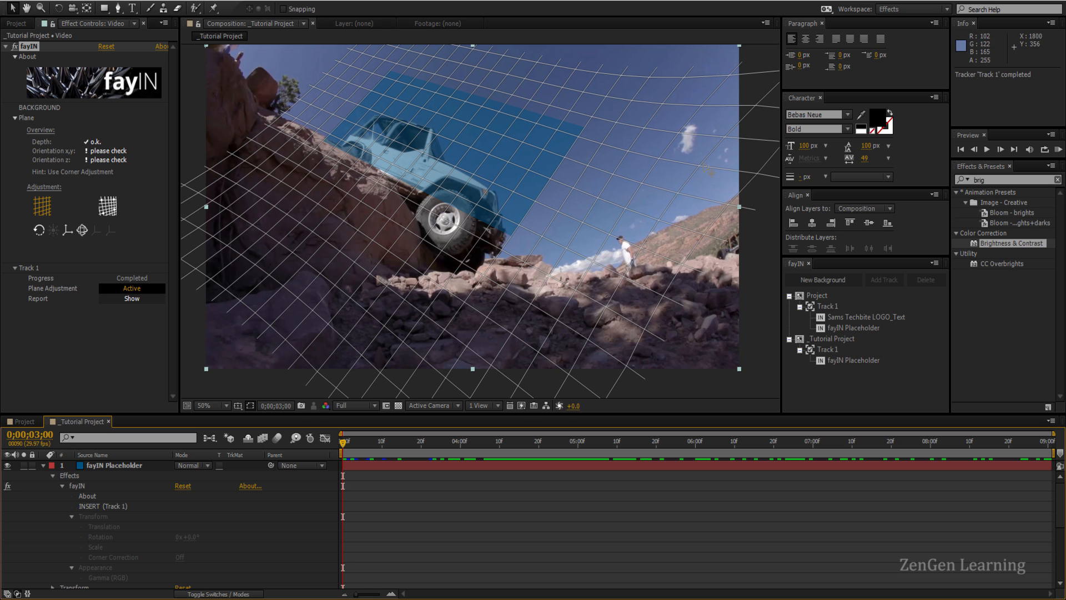
mouse_move(676, 285)
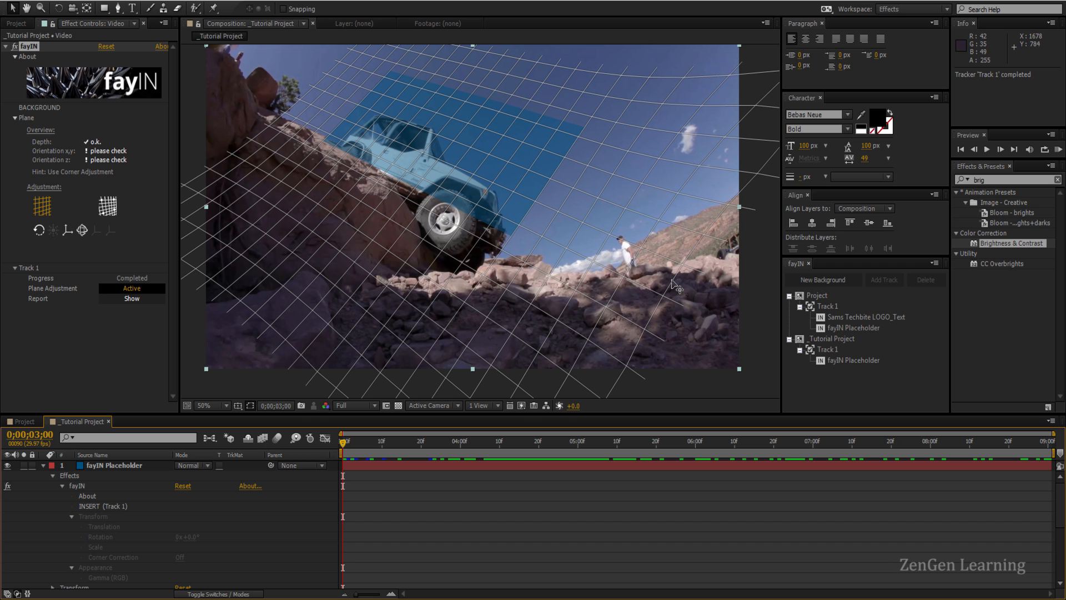
mouse_move(686, 276)
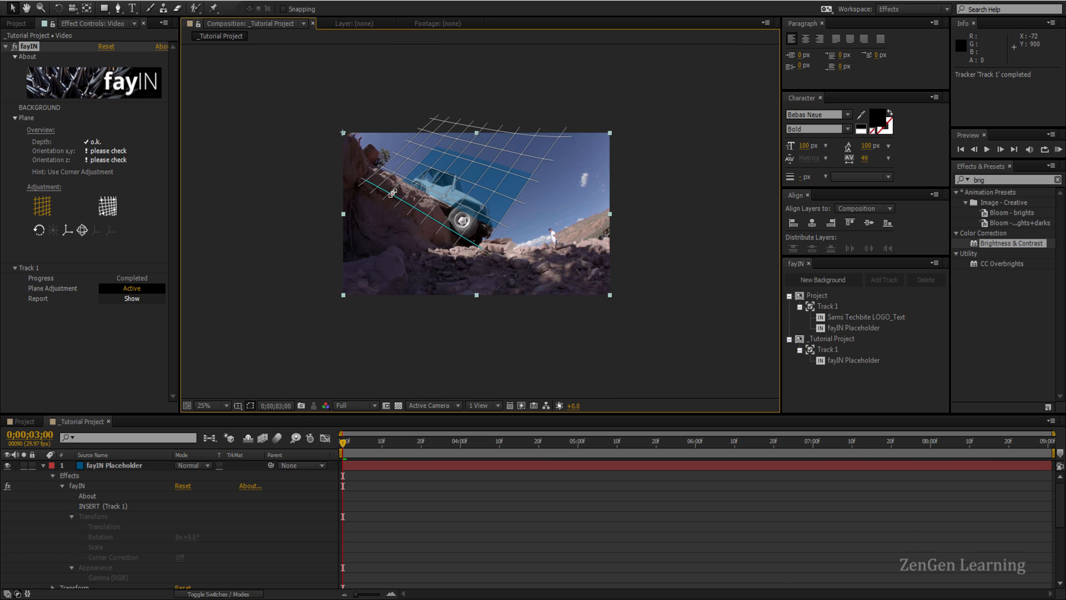
click(209, 406)
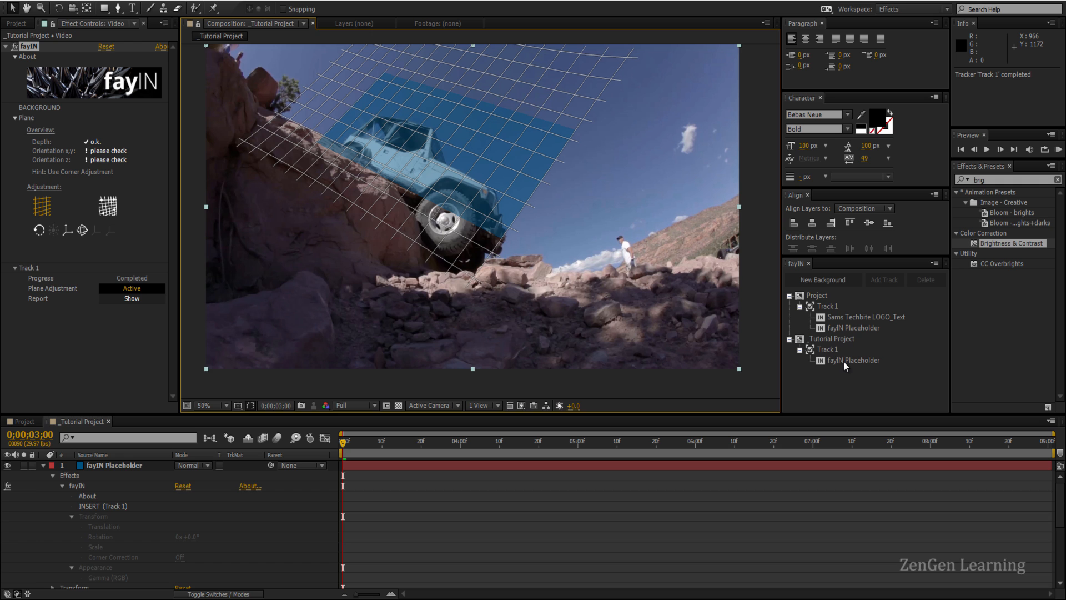
Exchange the fayIN placeholder for Sams Techbite LOGO and answer the proportion prompt.
right_click(853, 359)
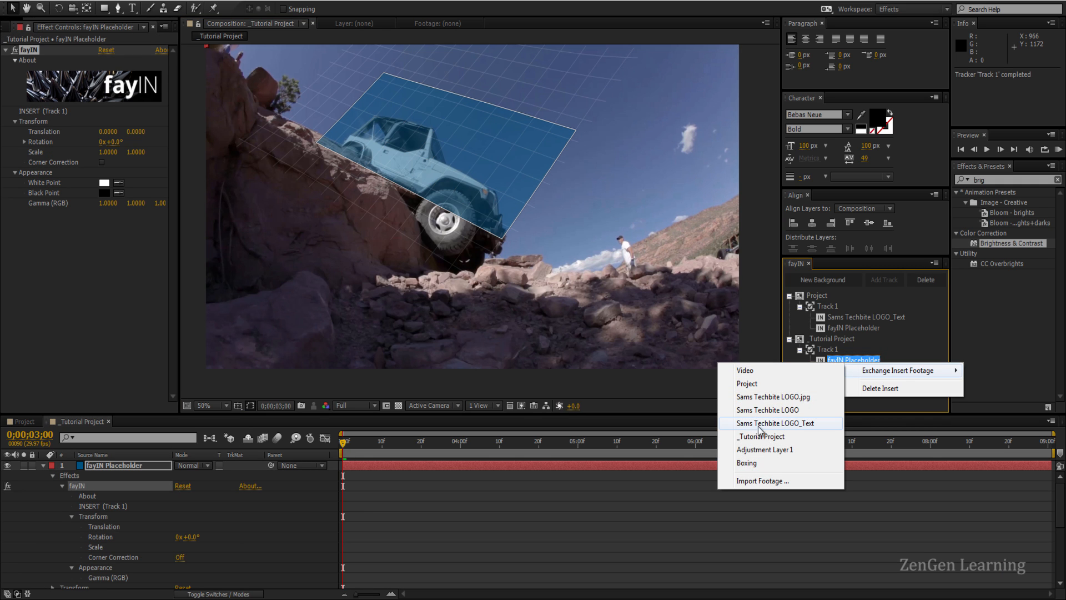
click(767, 409)
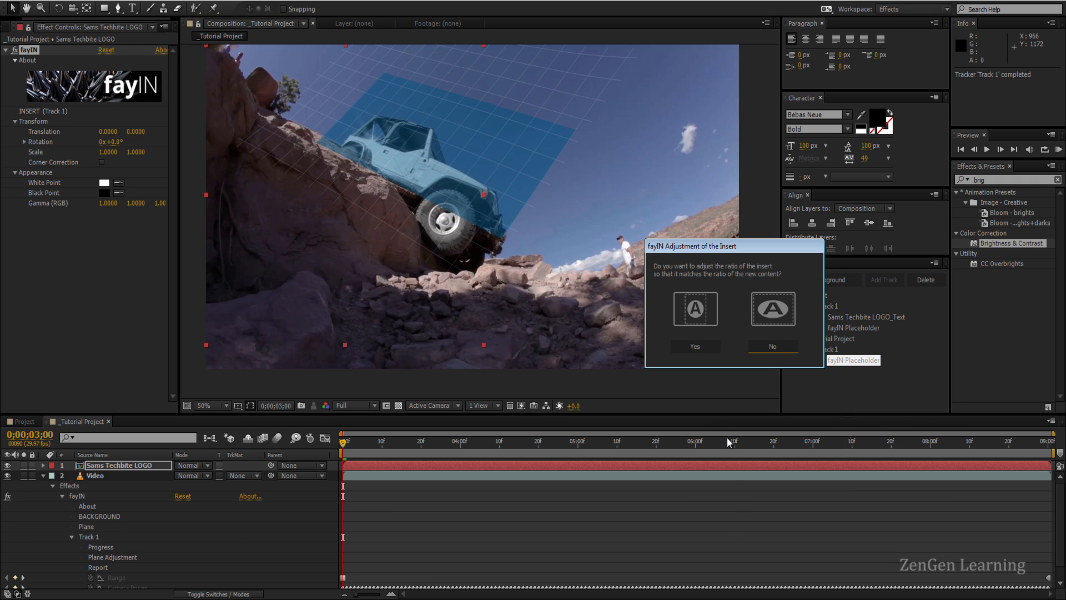
click(772, 346)
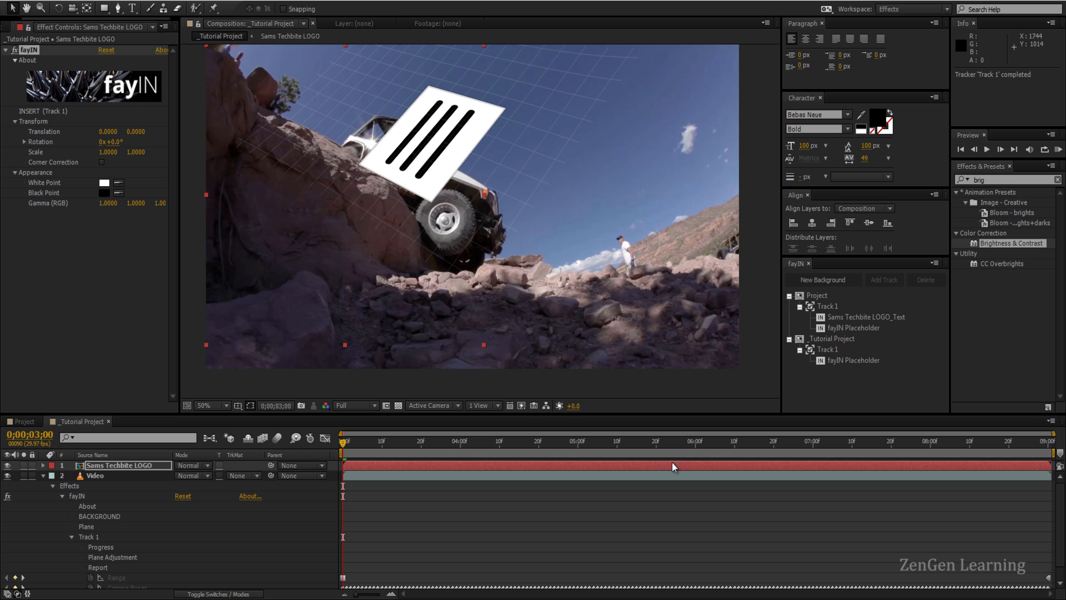
mouse_move(481, 126)
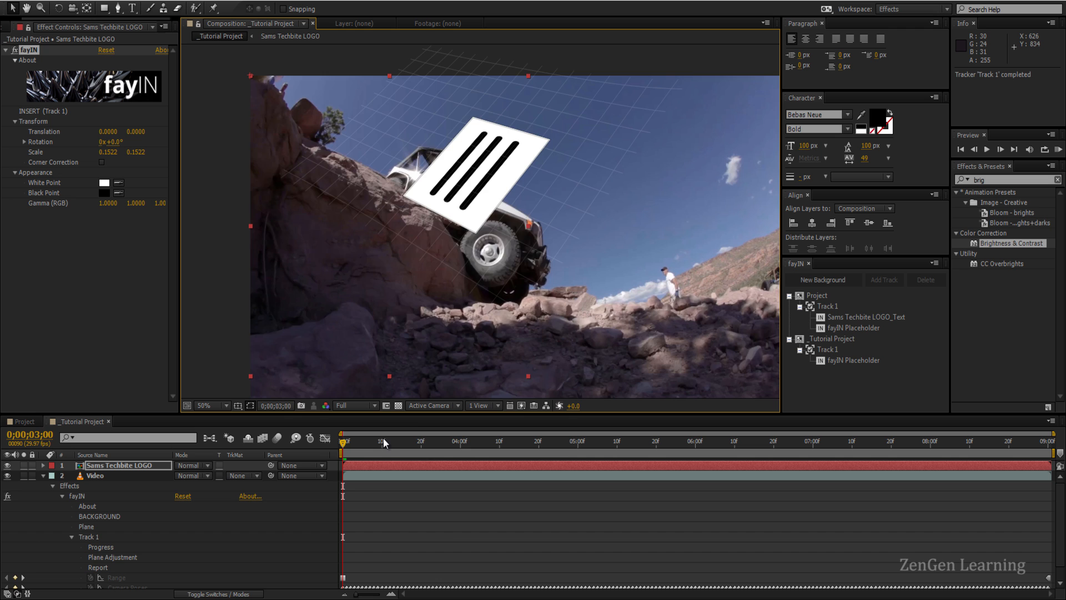
click(746, 441)
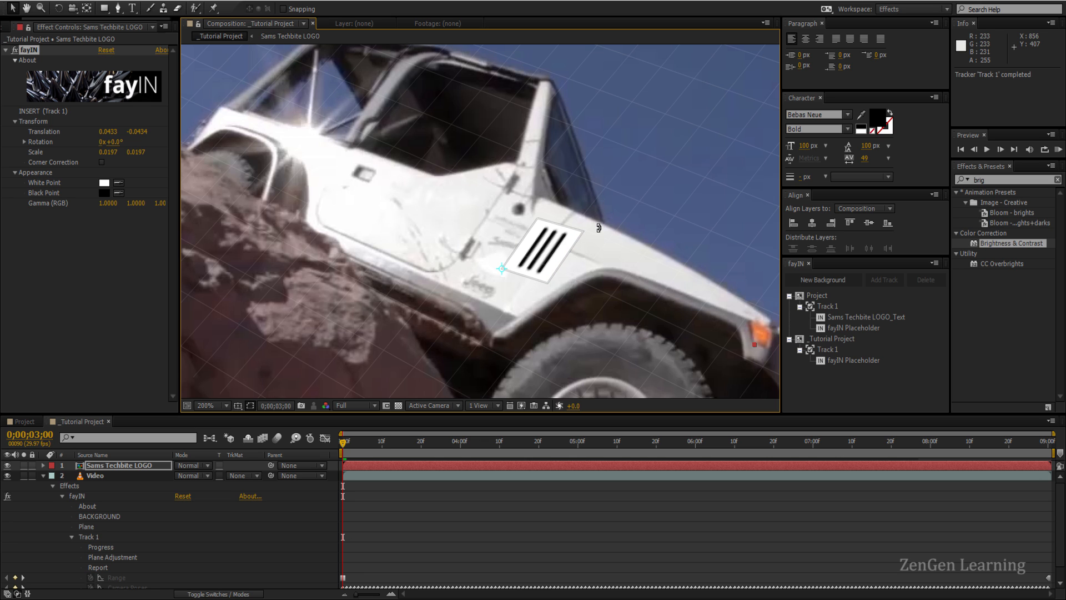
Set the logo layer's blending mode to Multiply.
click(193, 466)
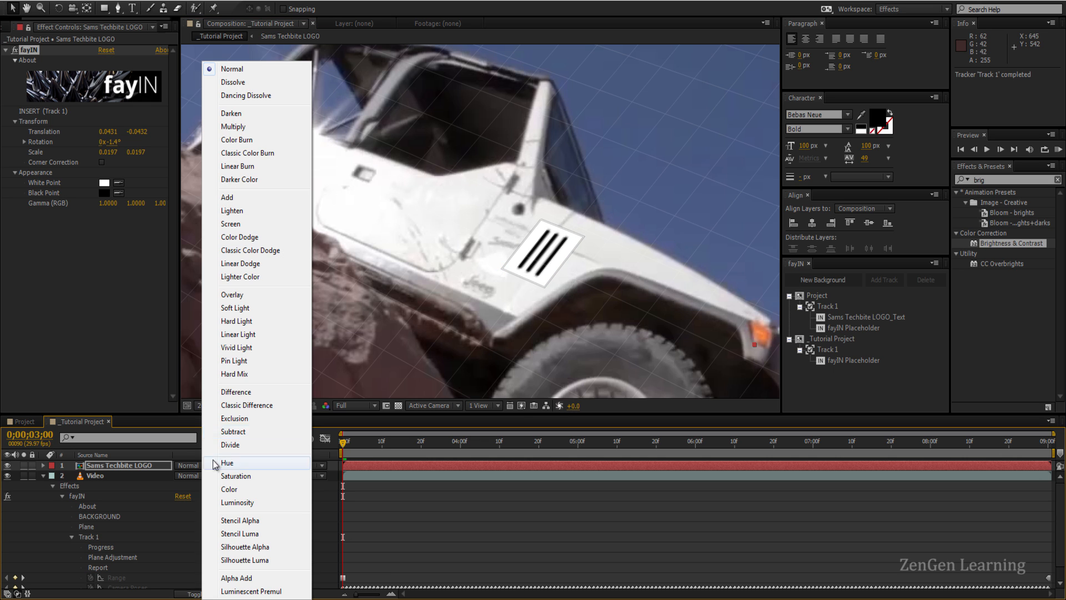
mouse_move(234, 418)
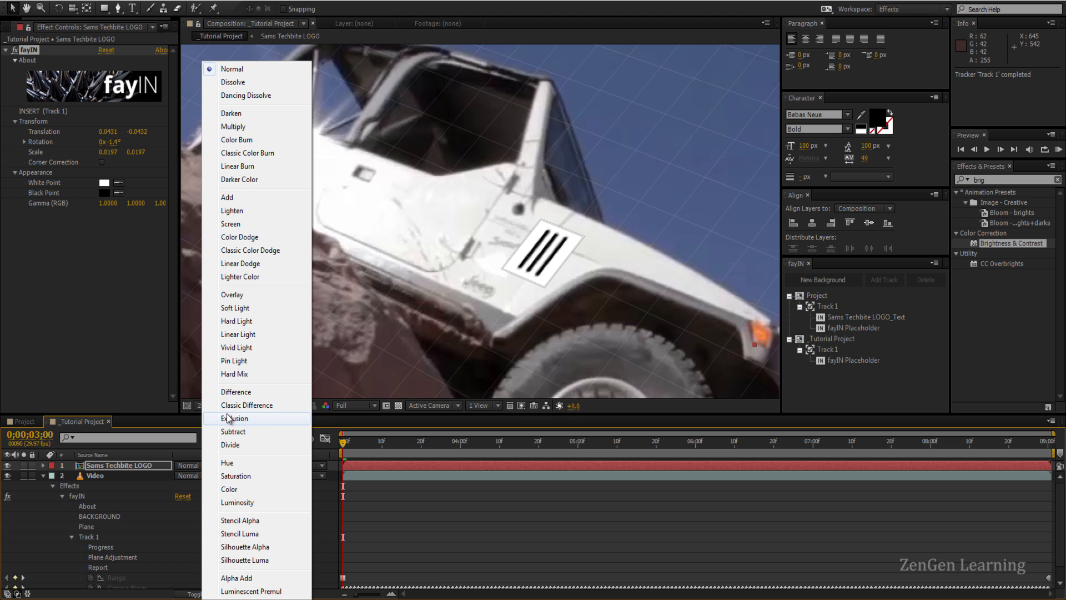
click(233, 126)
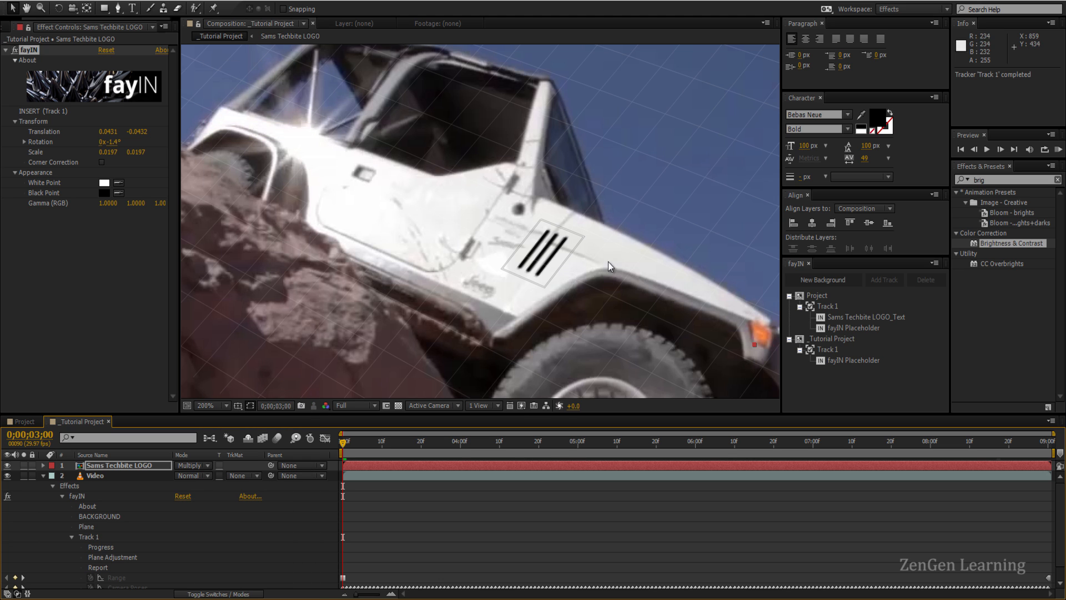
click(211, 406)
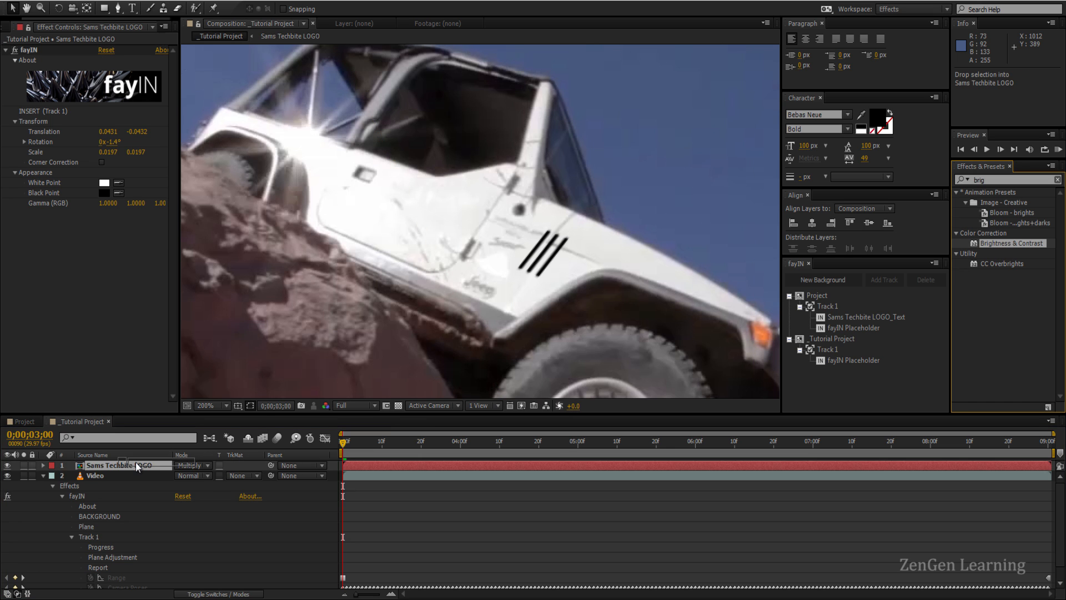
Apply Brightness & Contrast (80, -10) and search Effects & Presets for Directional Blur.
double_click(1013, 243)
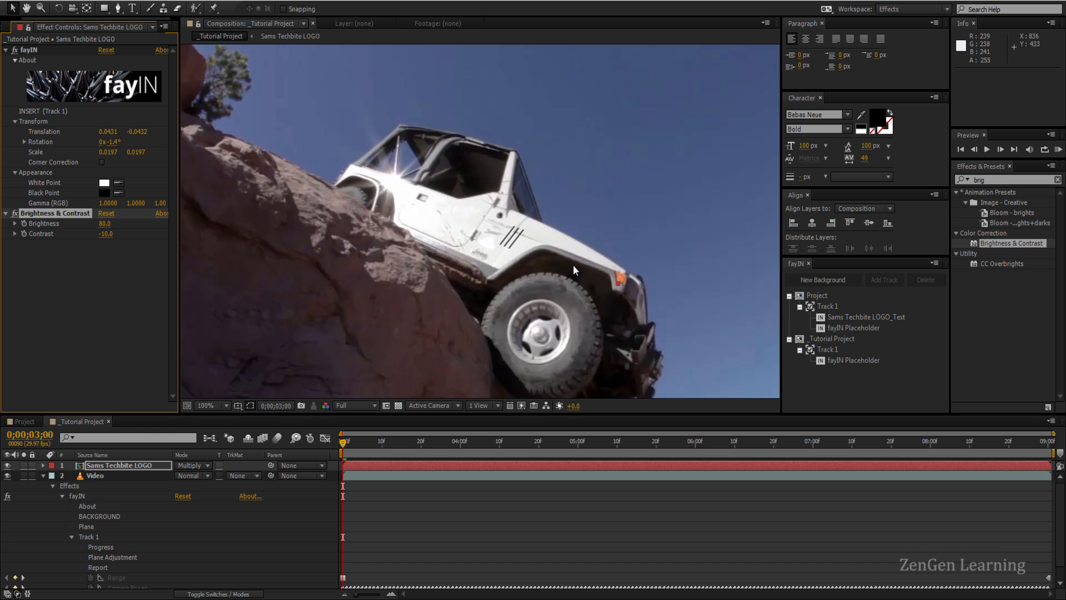
click(1006, 179)
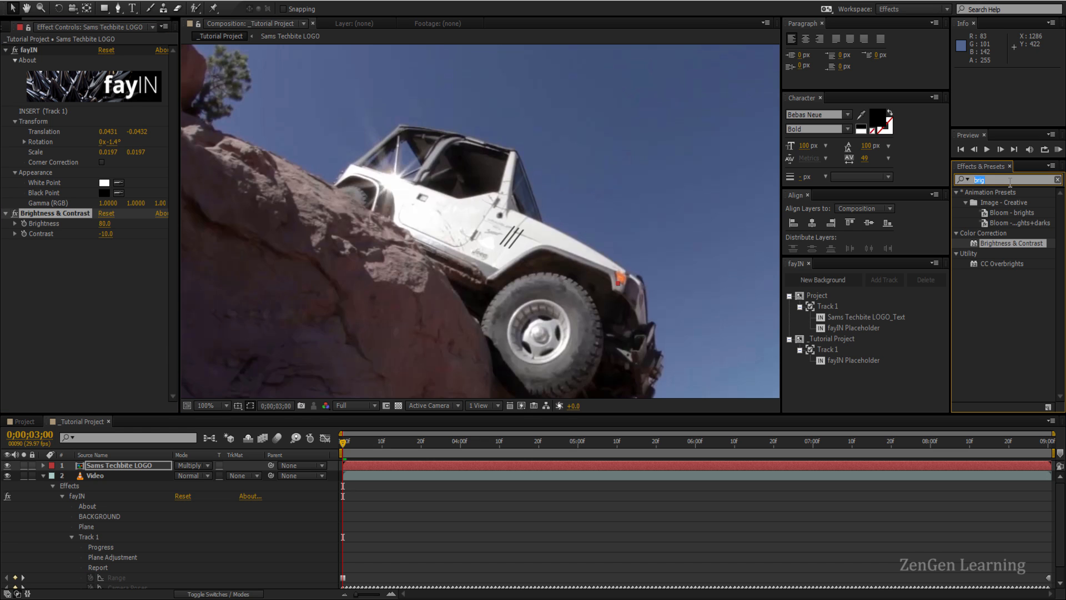
text(dire)
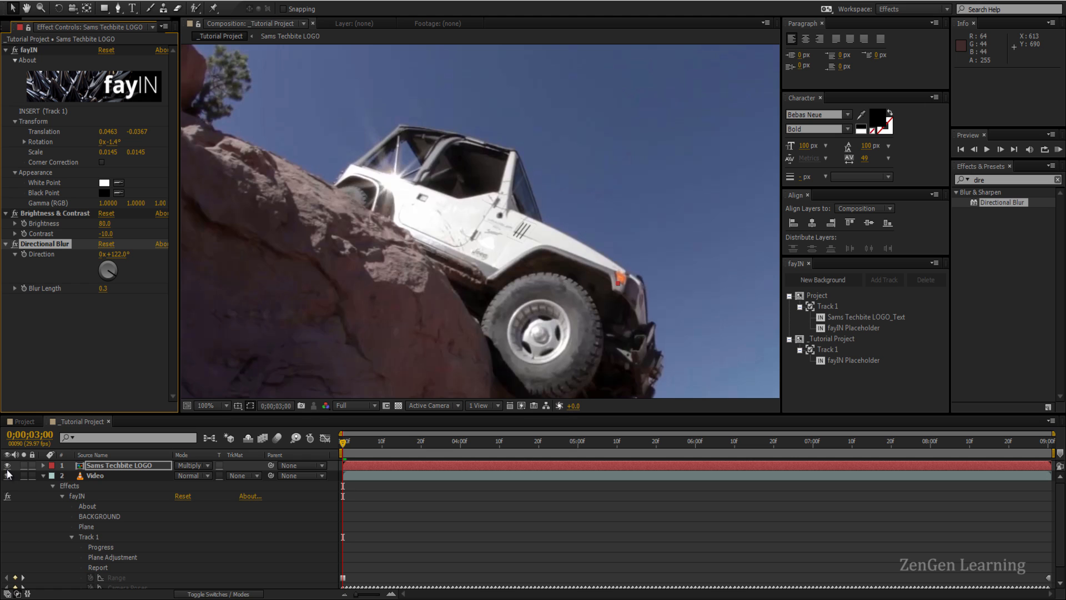
Add Sams Techbite LOGO_Text as a Track 1 insert, matching its proportions.
click(42, 475)
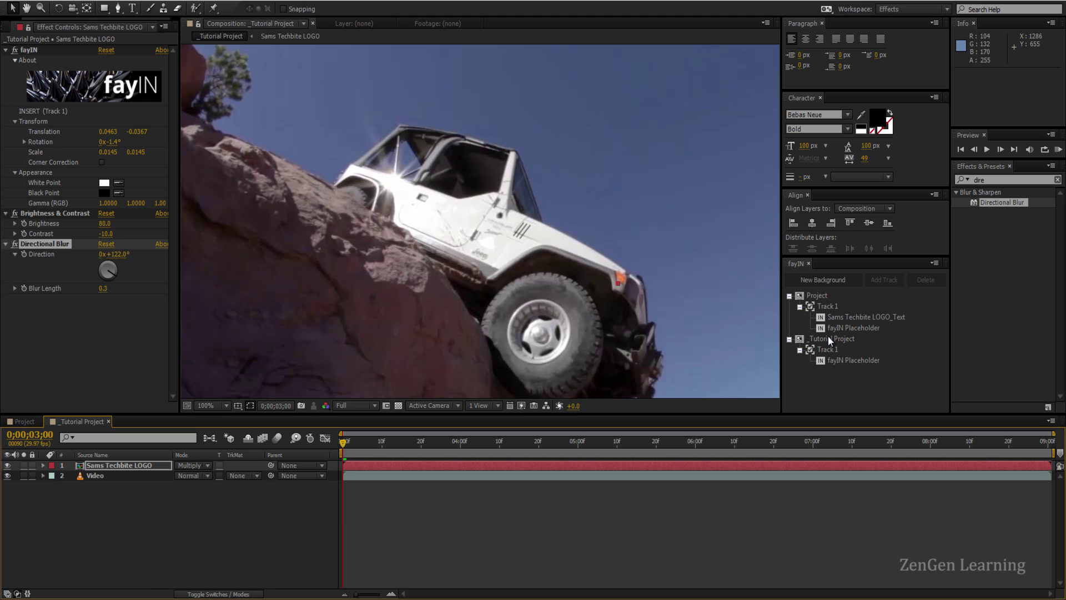
right_click(828, 349)
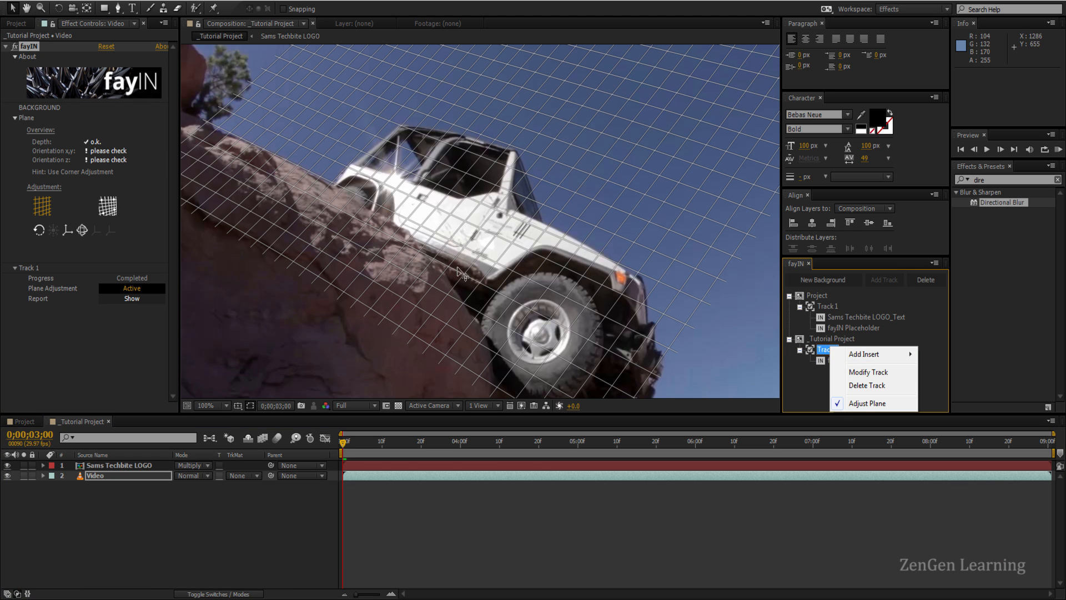
mouse_move(484, 288)
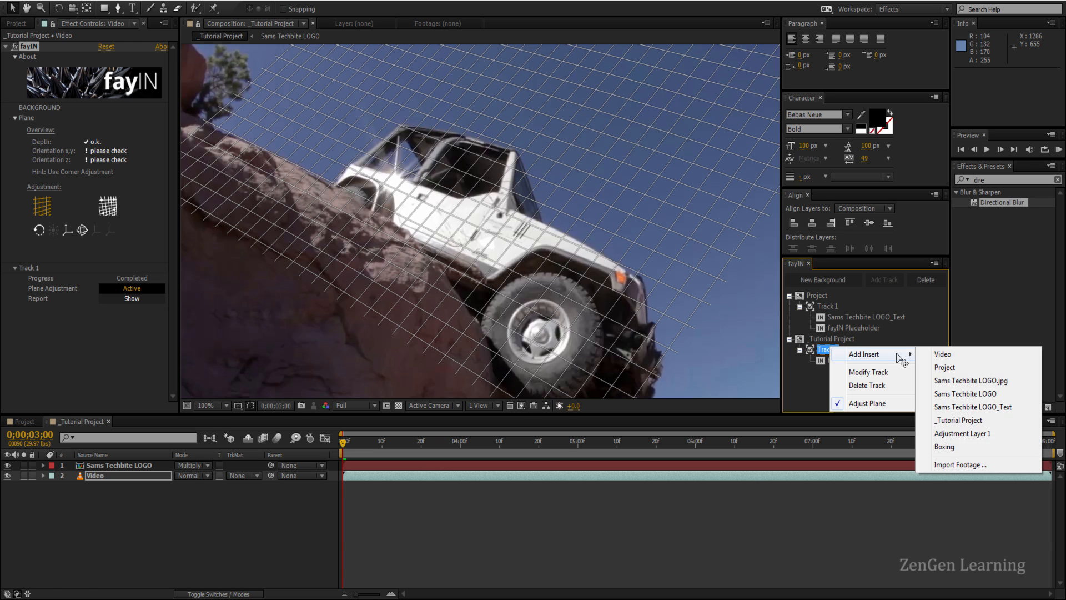
click(974, 407)
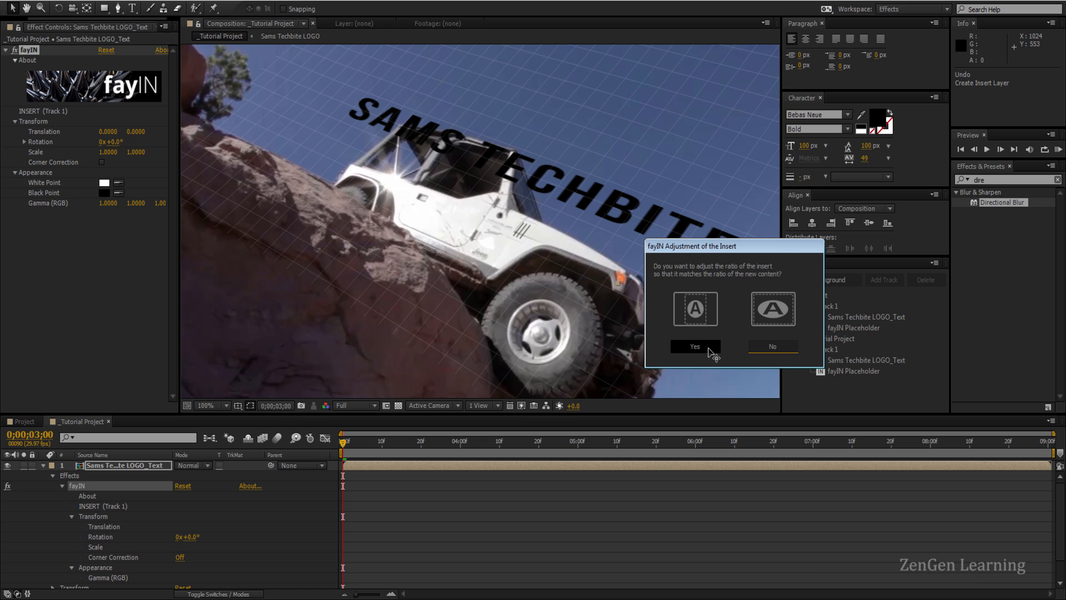
click(694, 345)
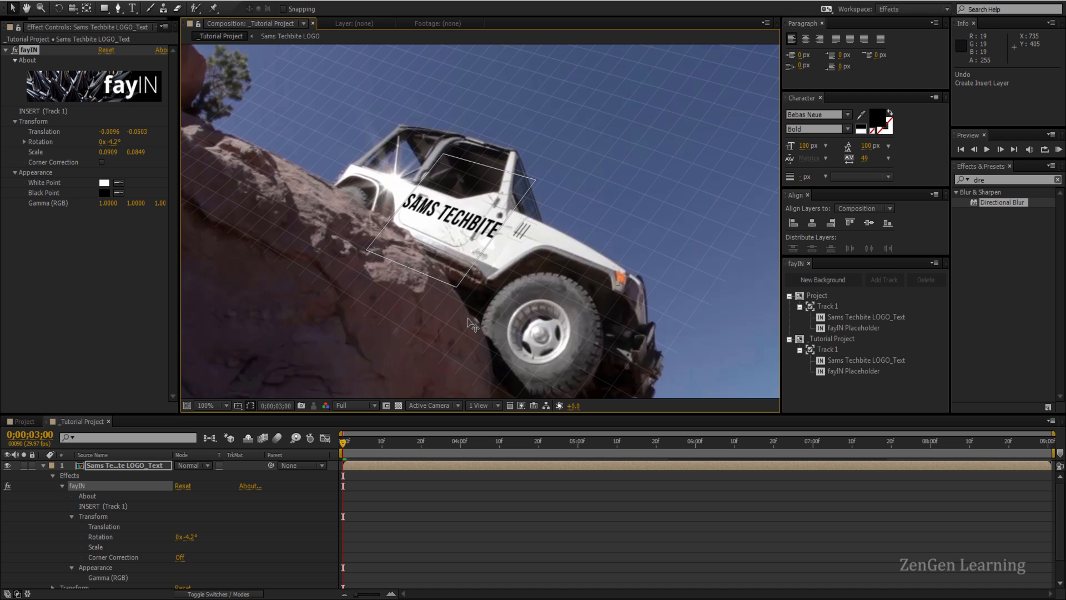
click(120, 475)
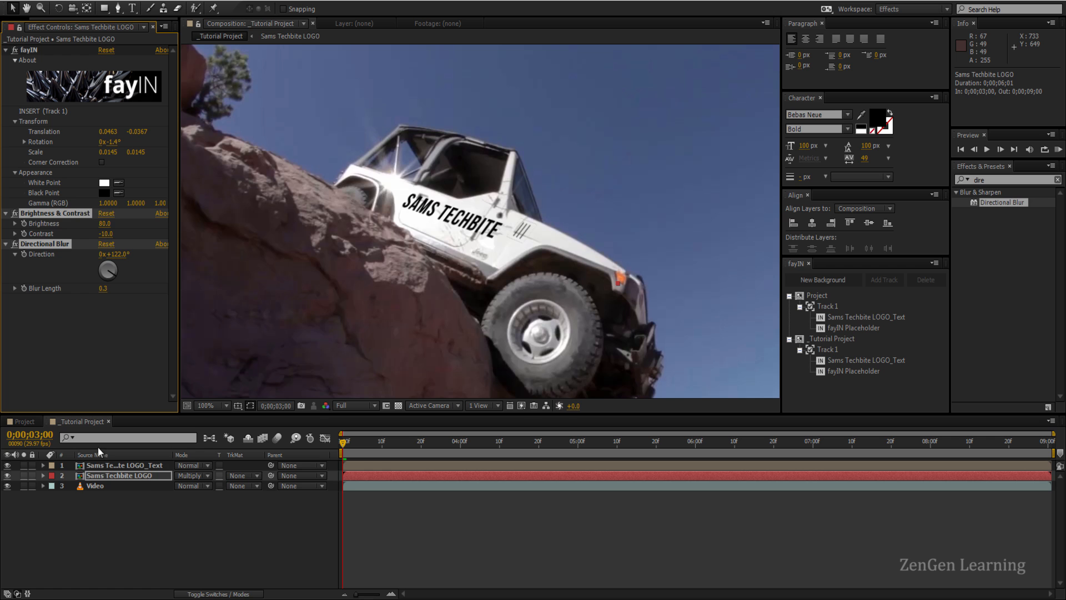
Paste the logo's Brightness & Contrast and Directional Blur onto LOGO_Text and zoom to 50%.
click(126, 465)
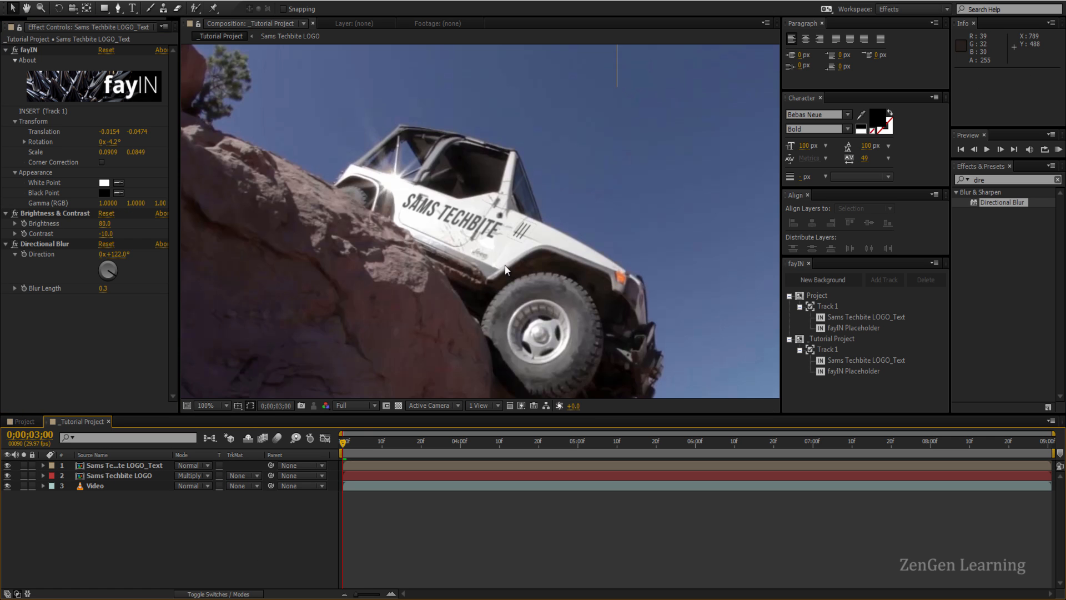
click(202, 405)
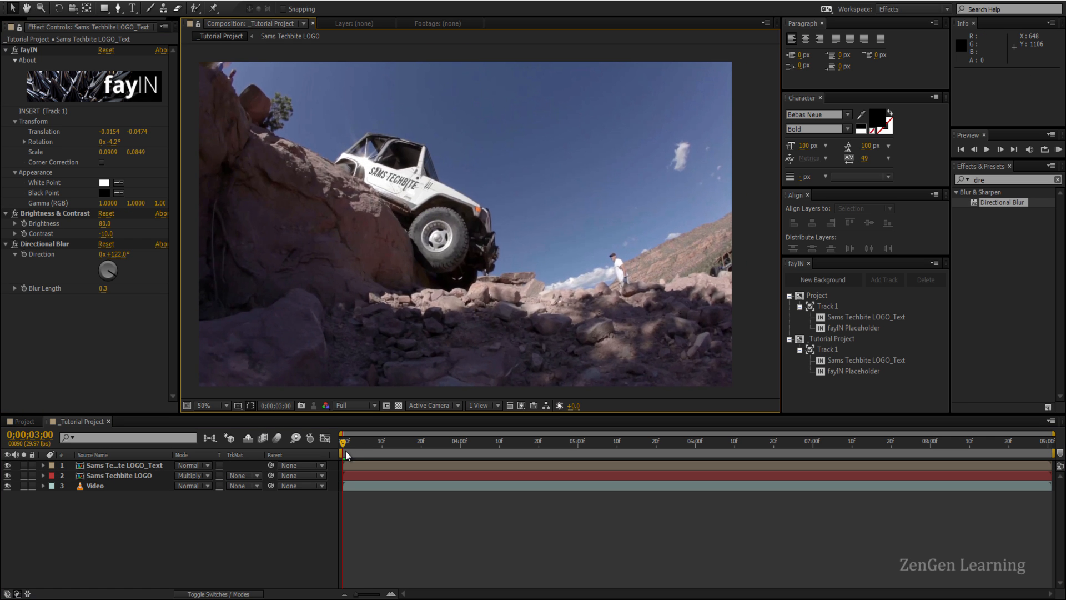
mouse_move(238, 406)
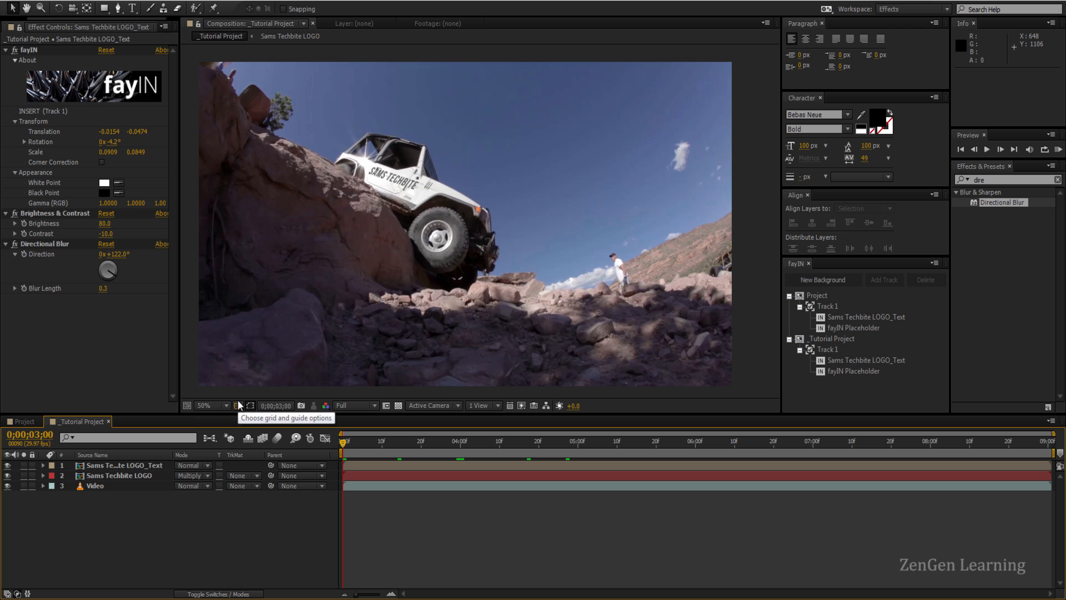